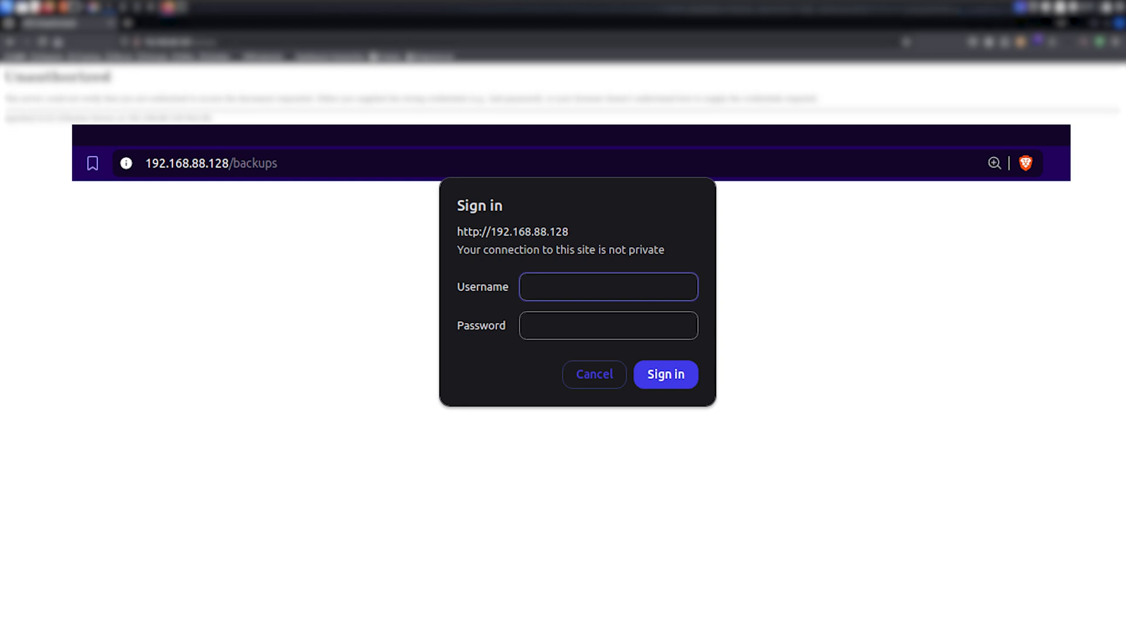
Cancel the sign-in prompt to show the 401 Unauthorized page for /backups.
left_click(664, 374)
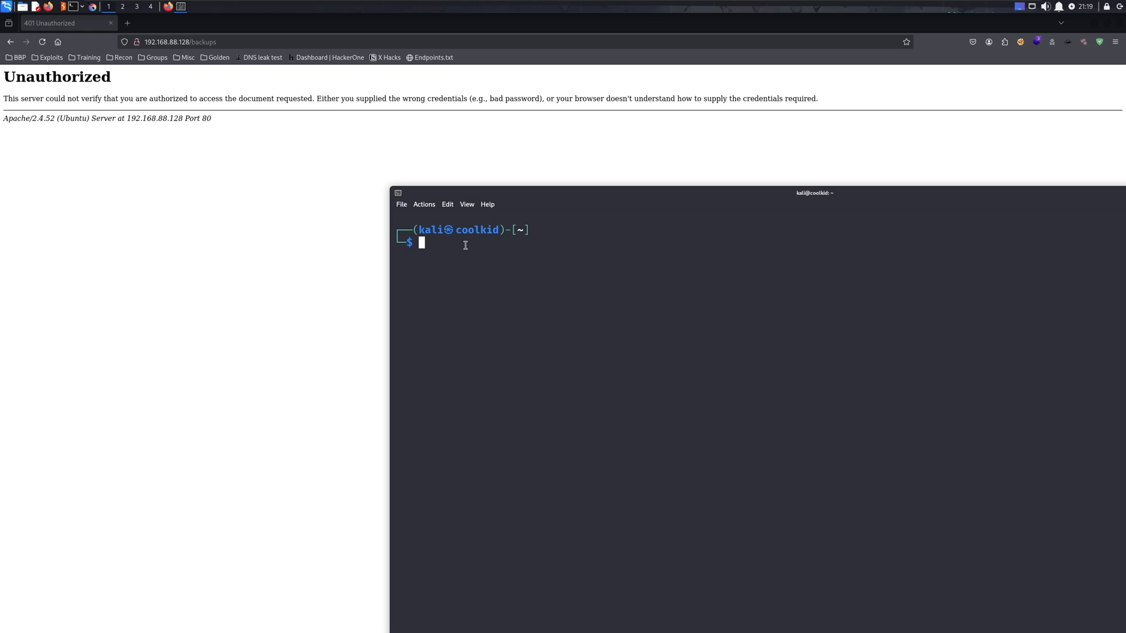
mouse_move(645, 255)
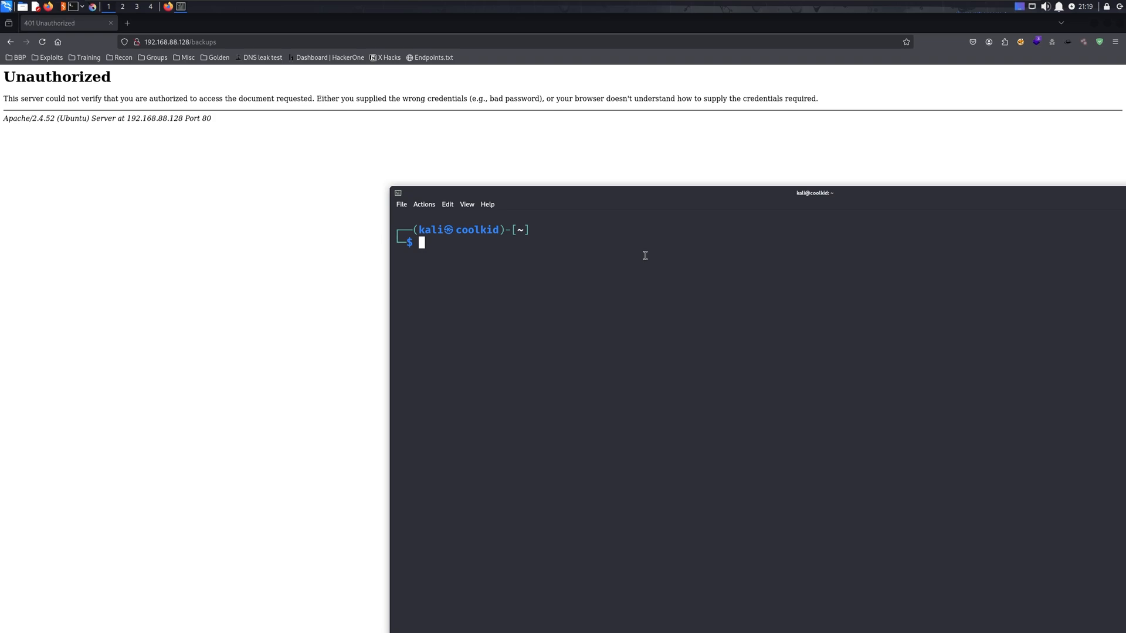
type("sudo apt install hydra")
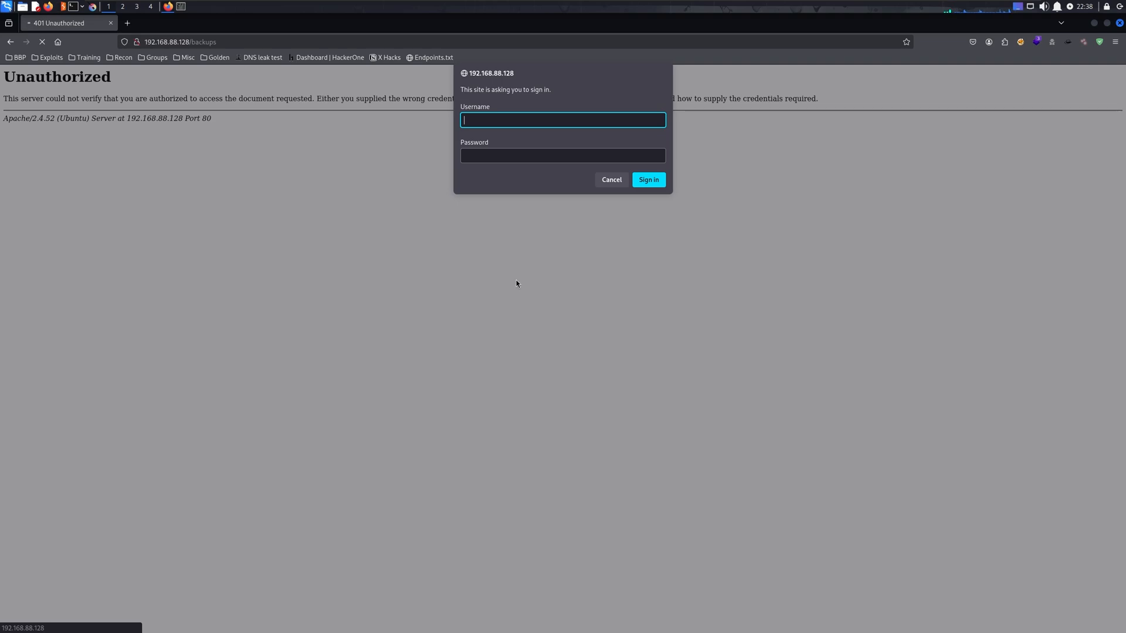
mouse_move(504, 230)
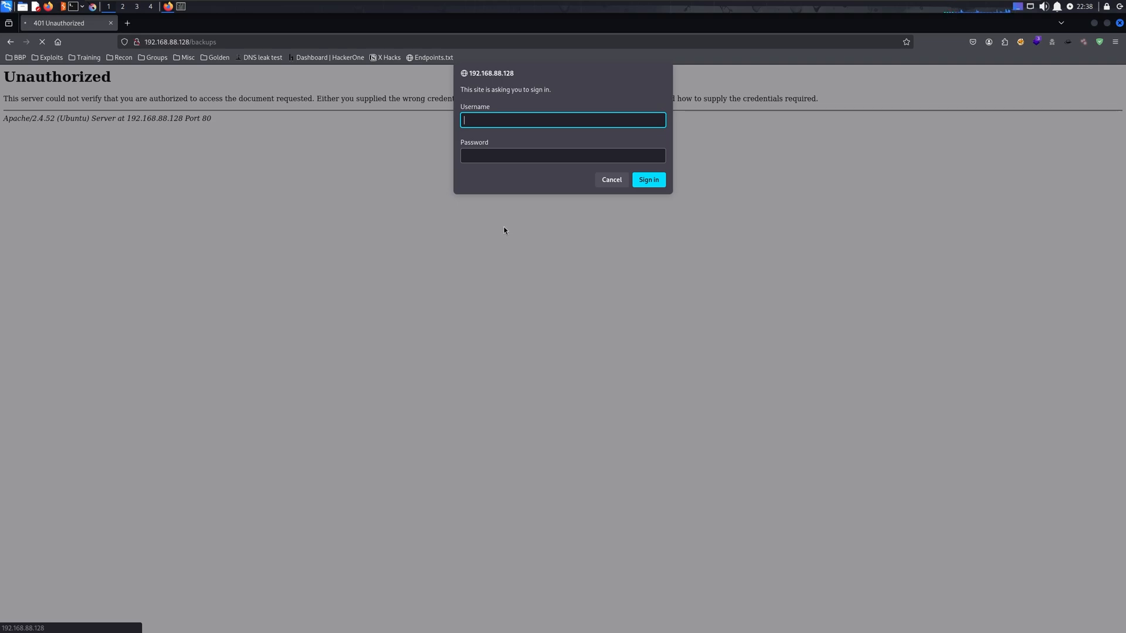
mouse_move(515, 227)
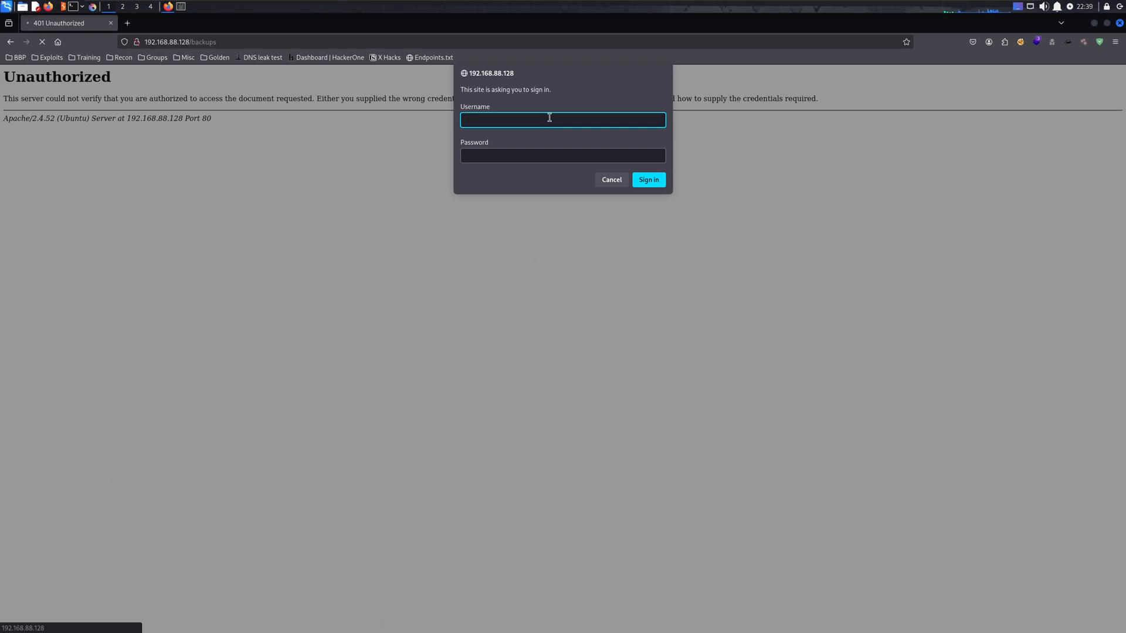
Focus the Username field of the 192.168.88.128/backups sign-in prompt.
left_click(563, 119)
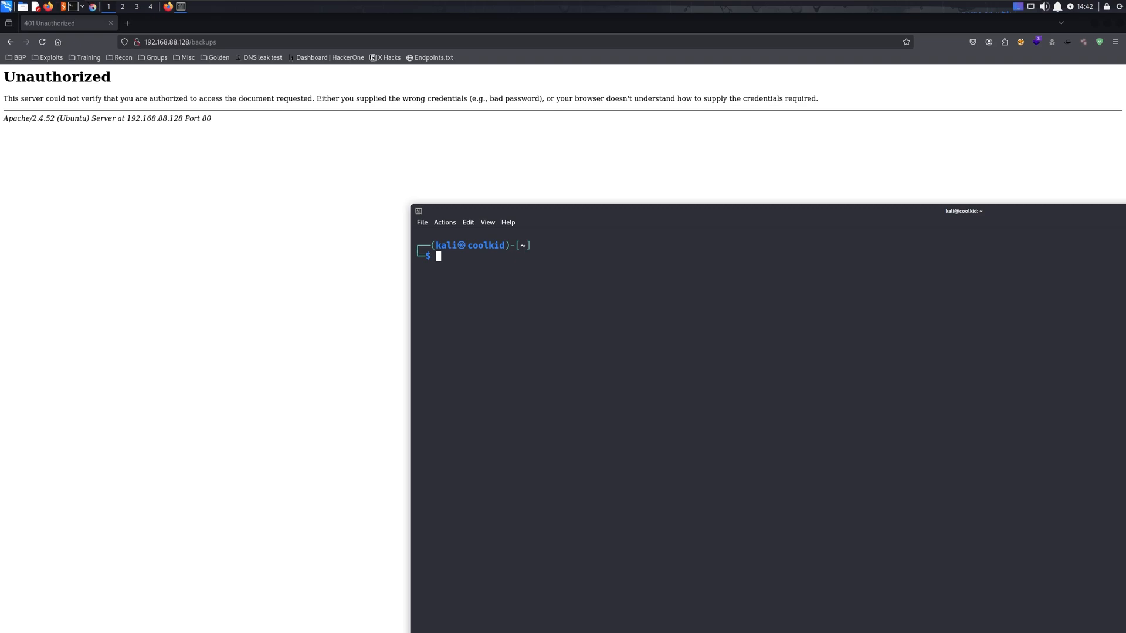
mouse_move(586, 307)
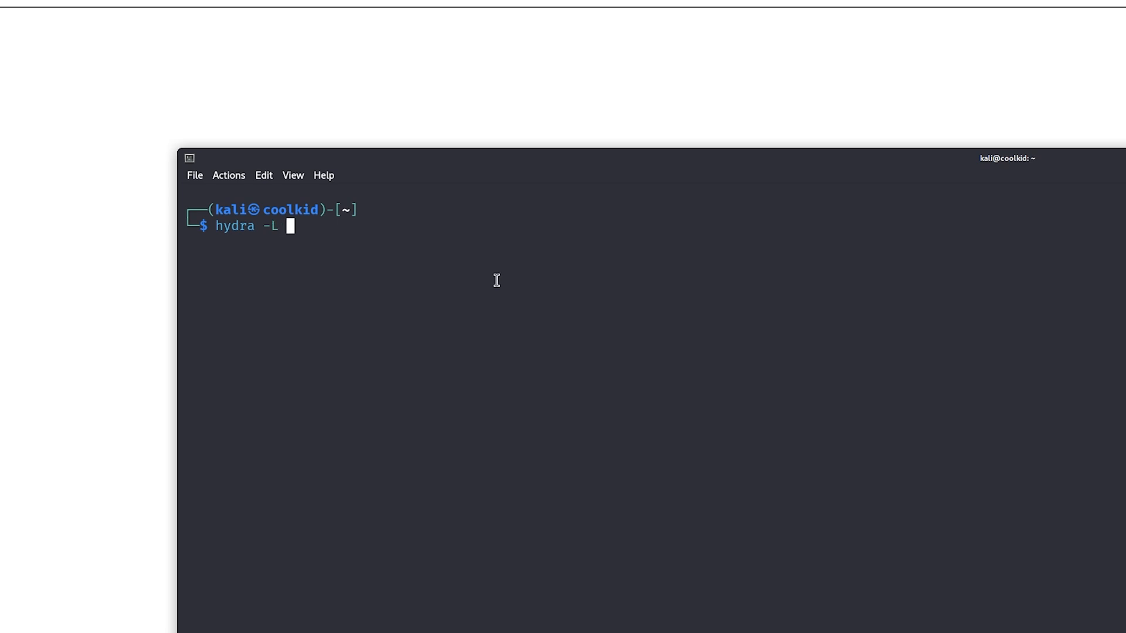
Type hydra -l superuser -P rockyou.txt http-get://192.168.88.128/backups, then go to Firefox.
type("l superuser -P /us")
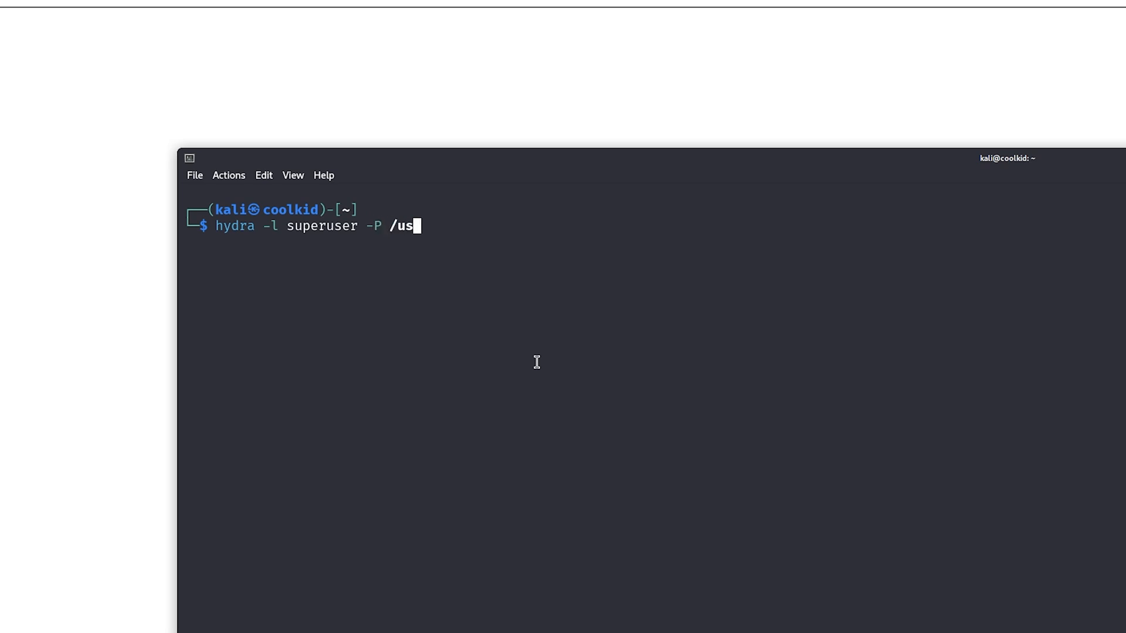
type("r/share/wordlists/rockyou.txt")
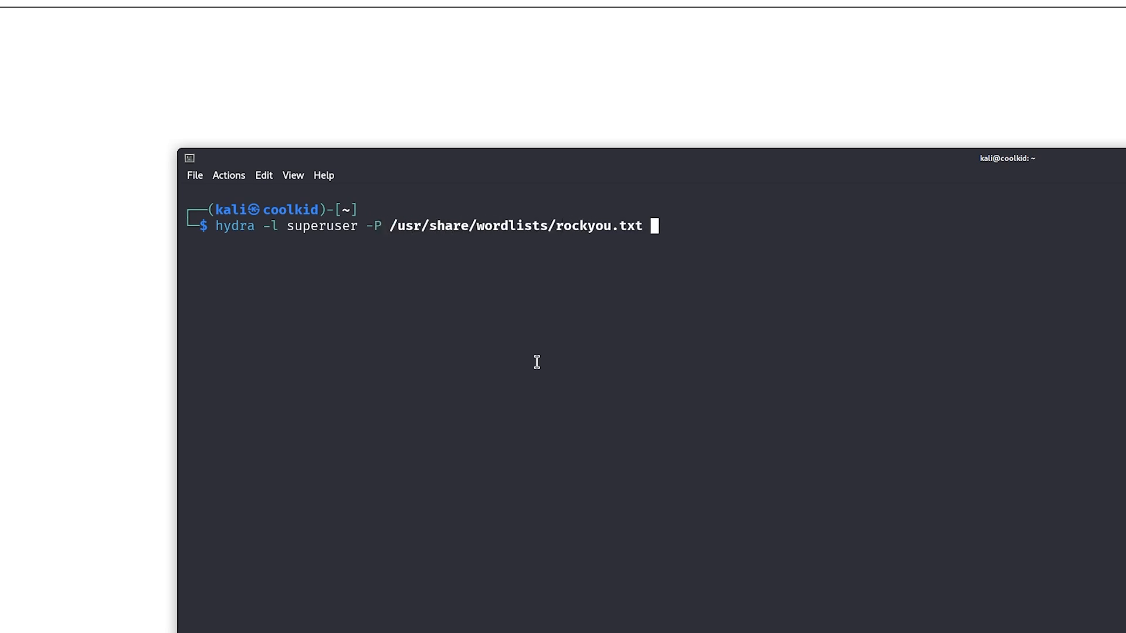
mouse_move(706, 221)
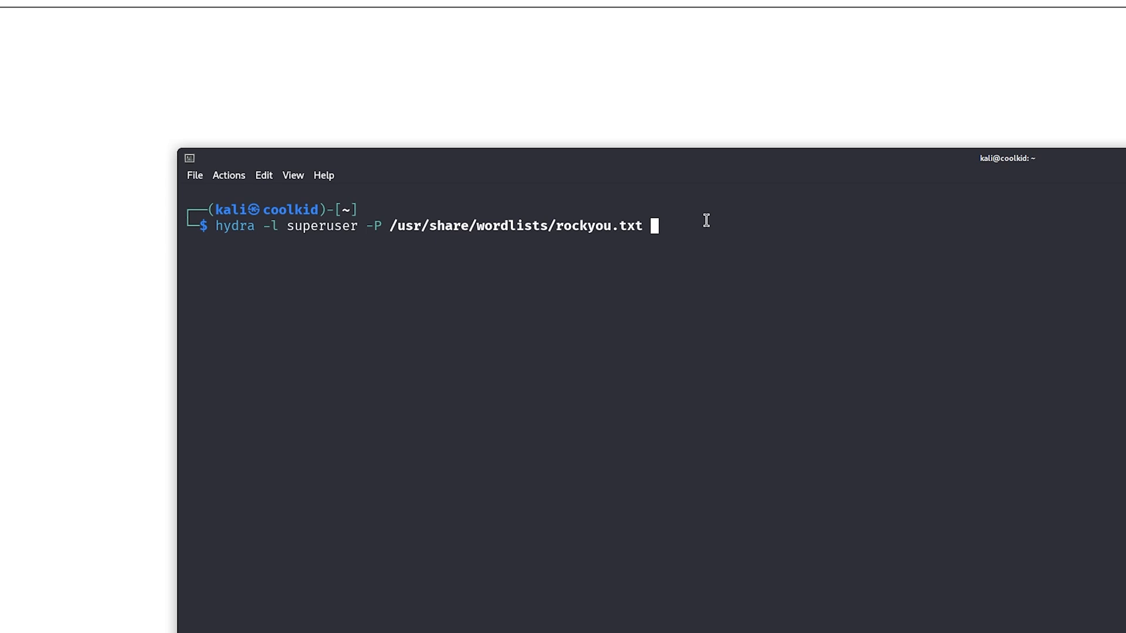
mouse_move(717, 214)
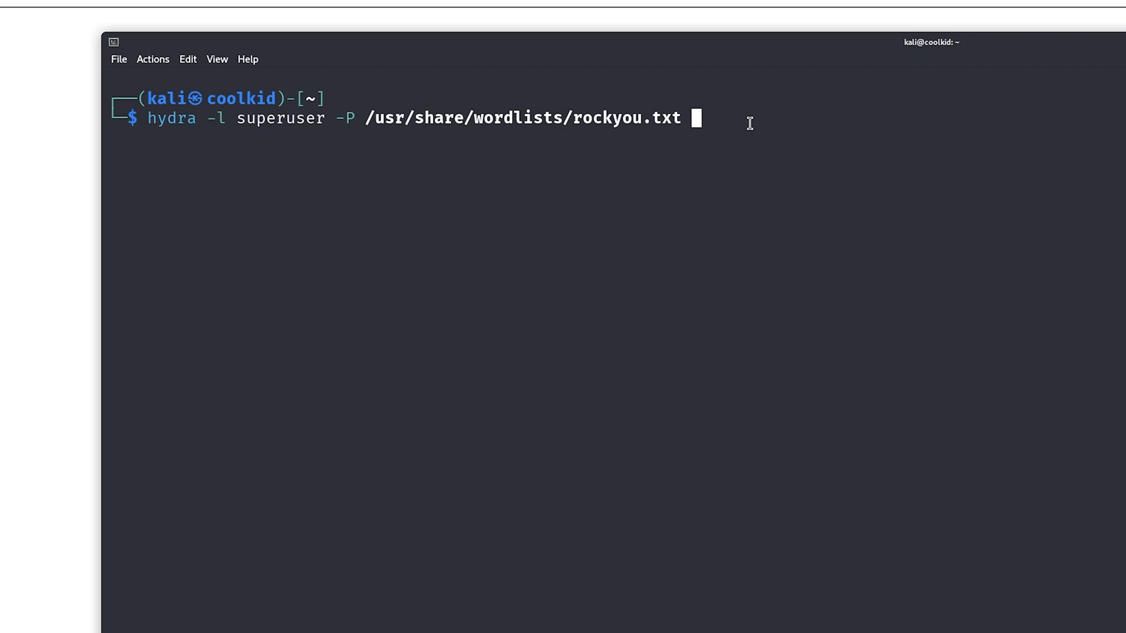
type("http")
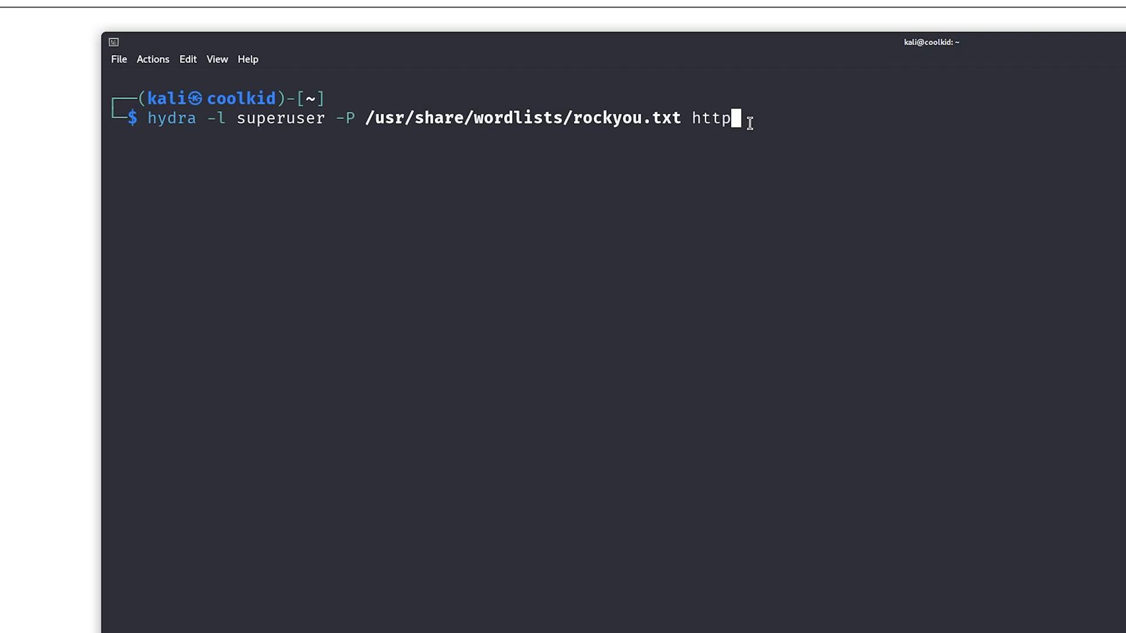
type("-get://")
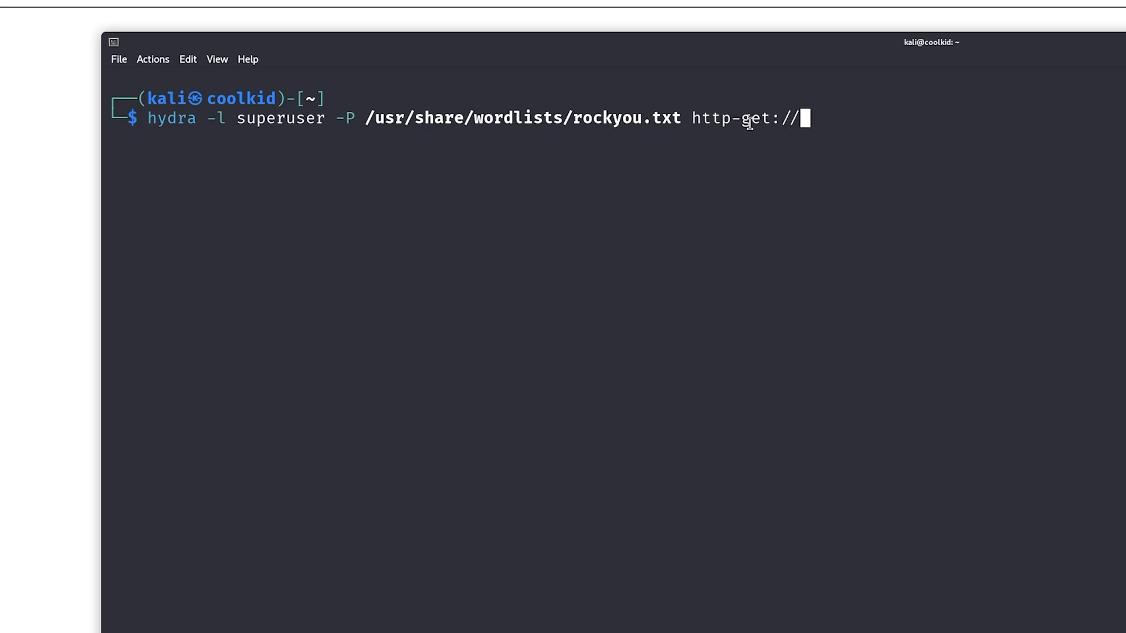
type("192.168.88.128/")
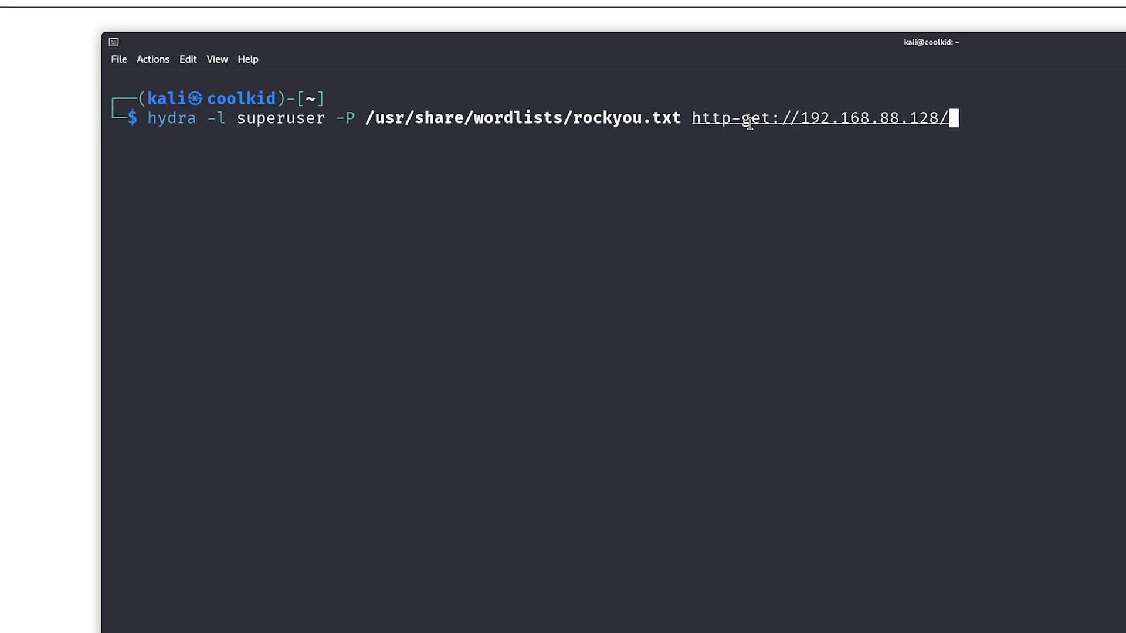
type("backups")
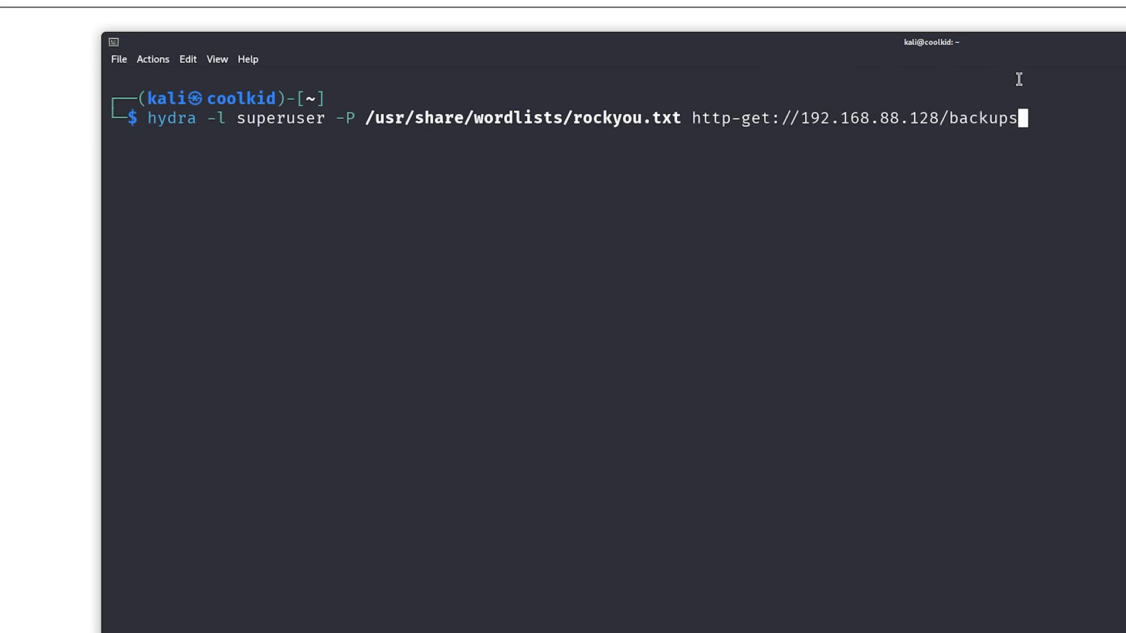
double_click(979, 118)
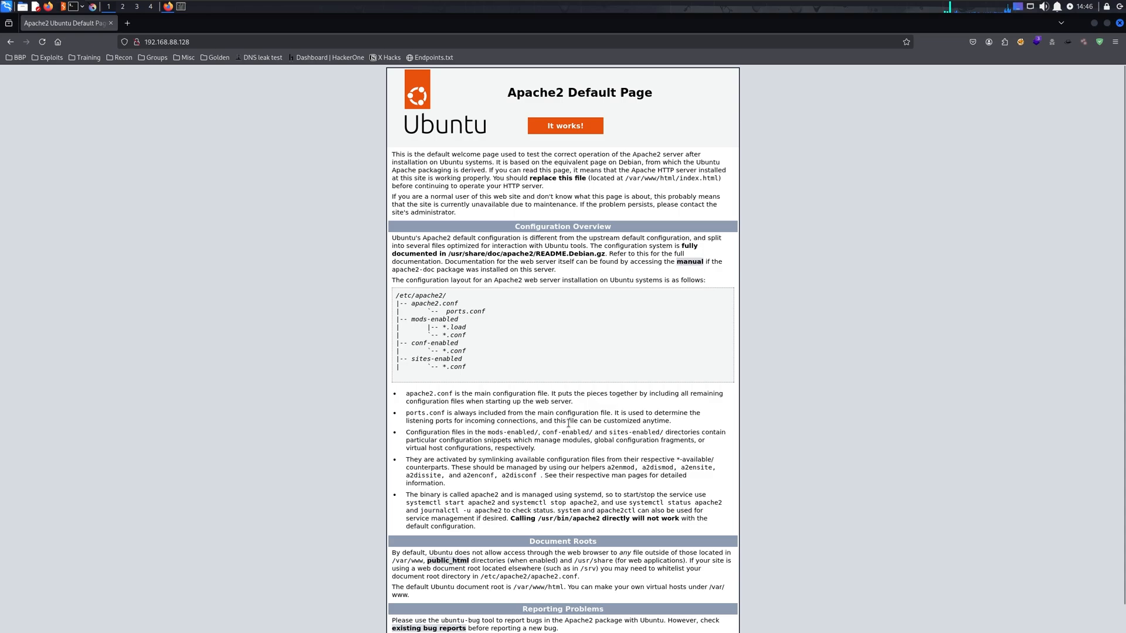
left_click(42, 41)
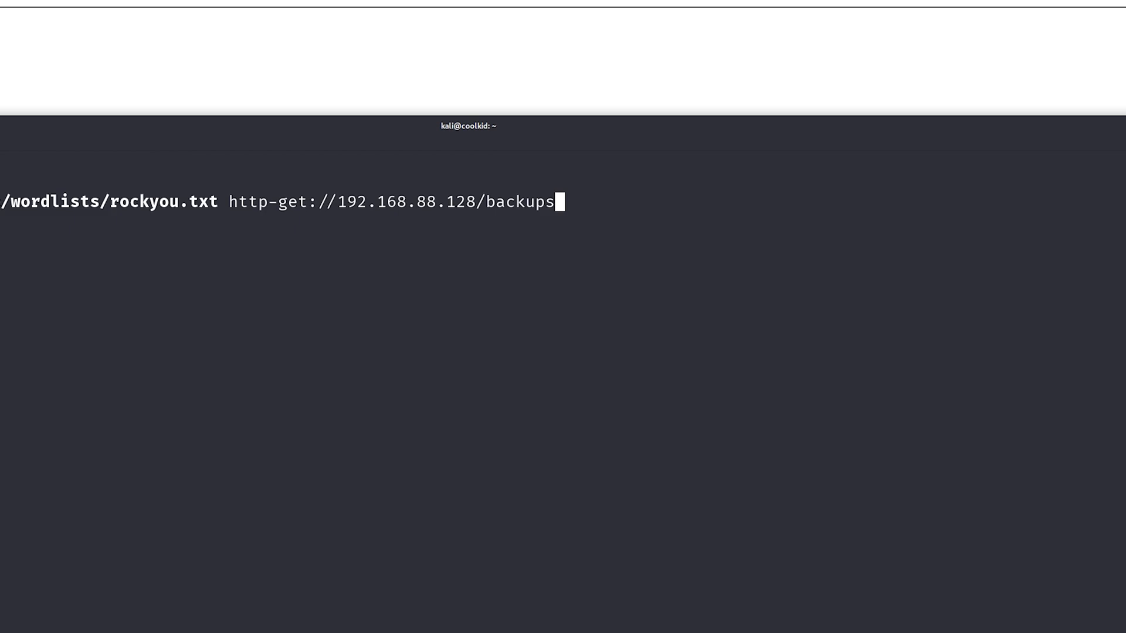
Check the padlock site information for google.com, then for the backups page.
left_click(310, 172)
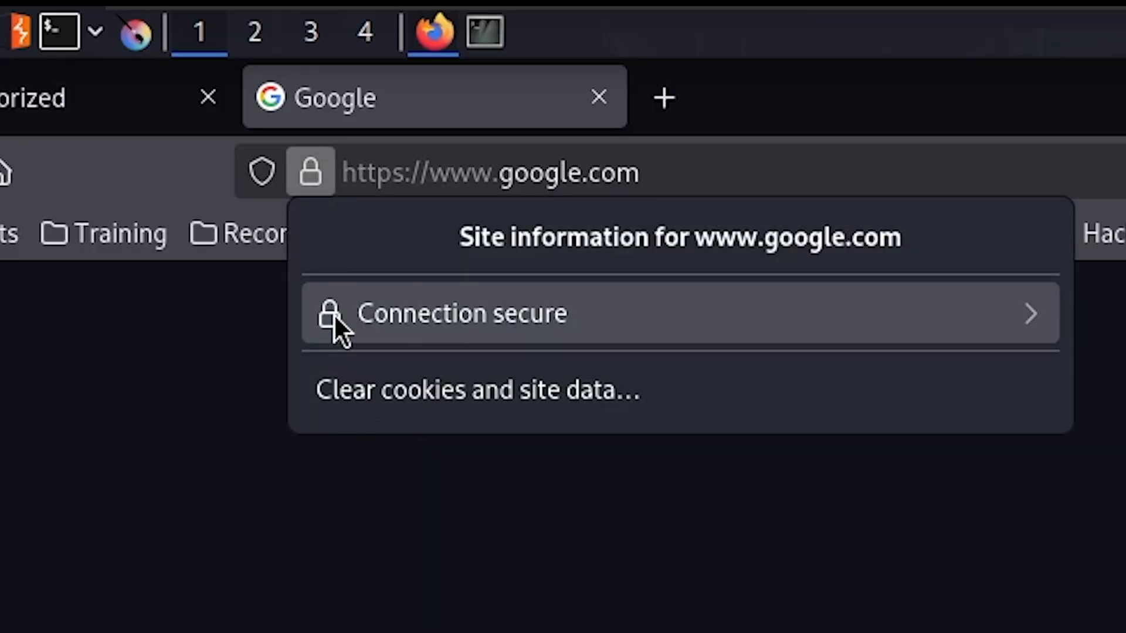
mouse_move(431, 334)
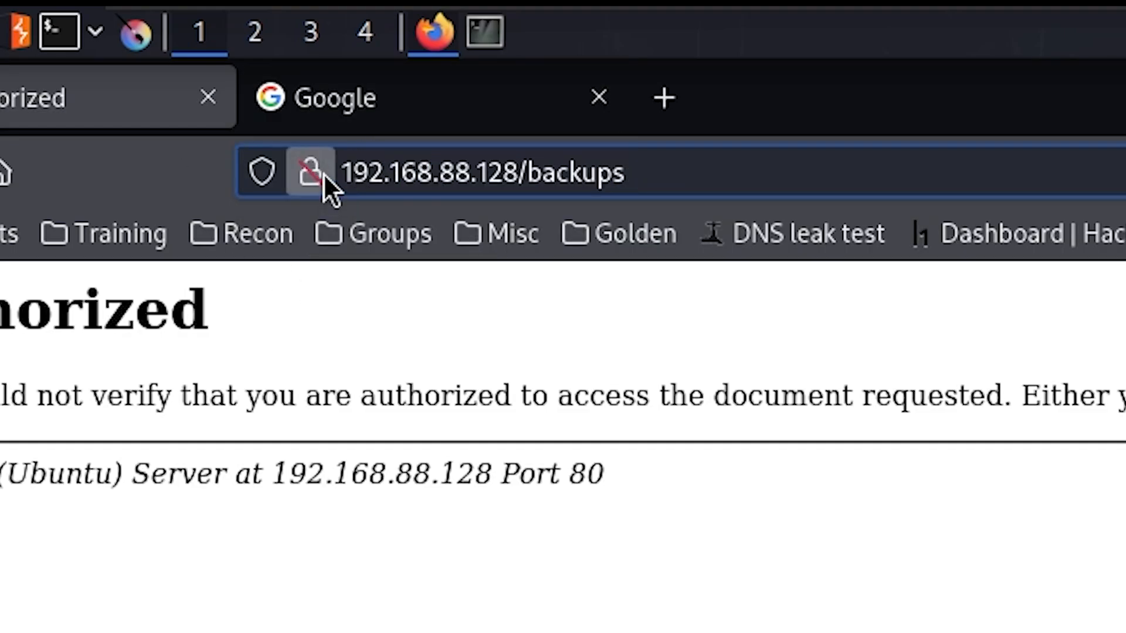
left_click(309, 173)
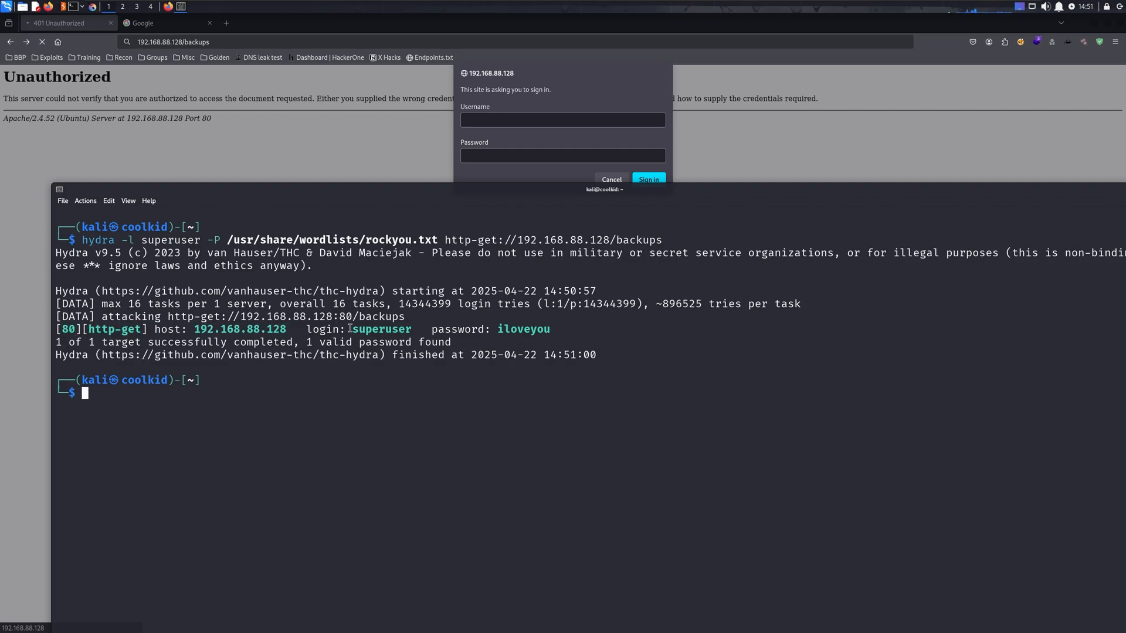
double_click(524, 329)
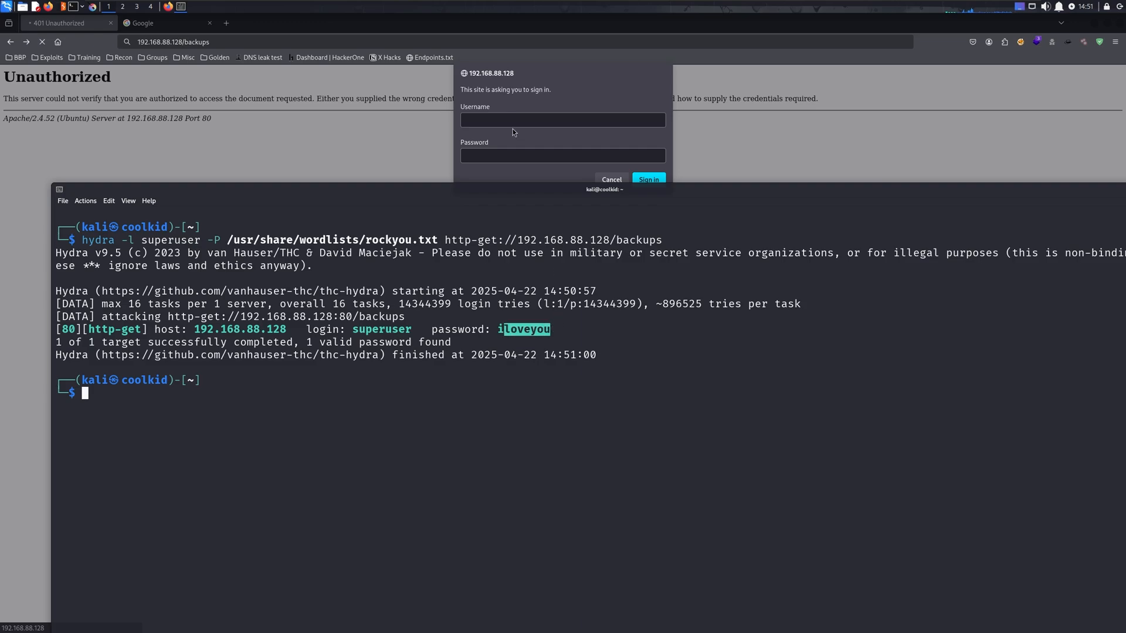
type("super")
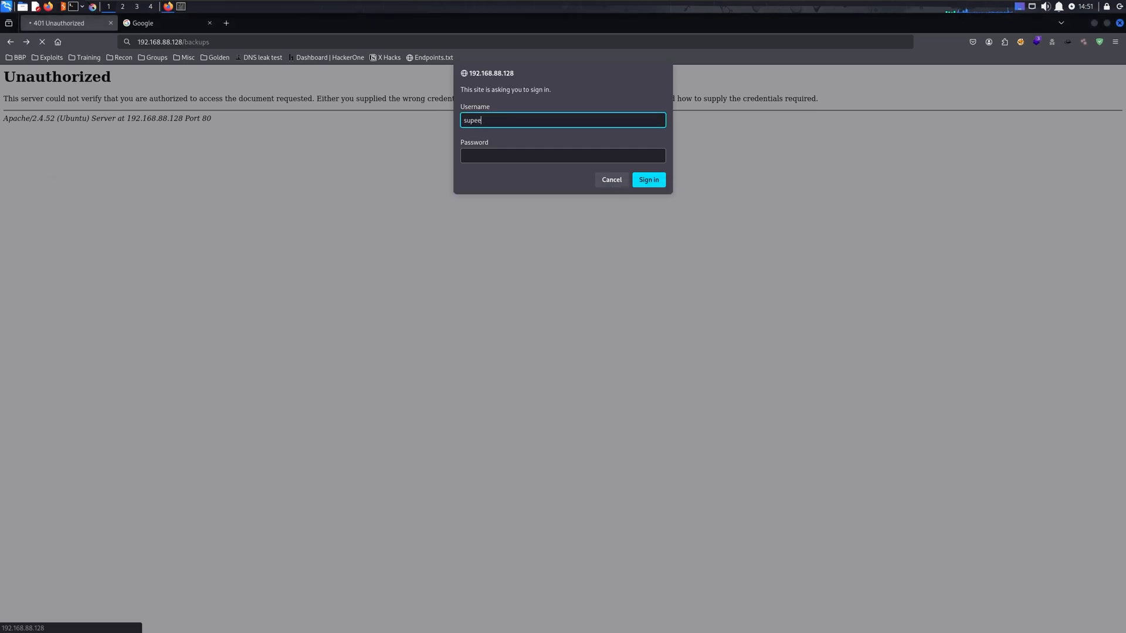